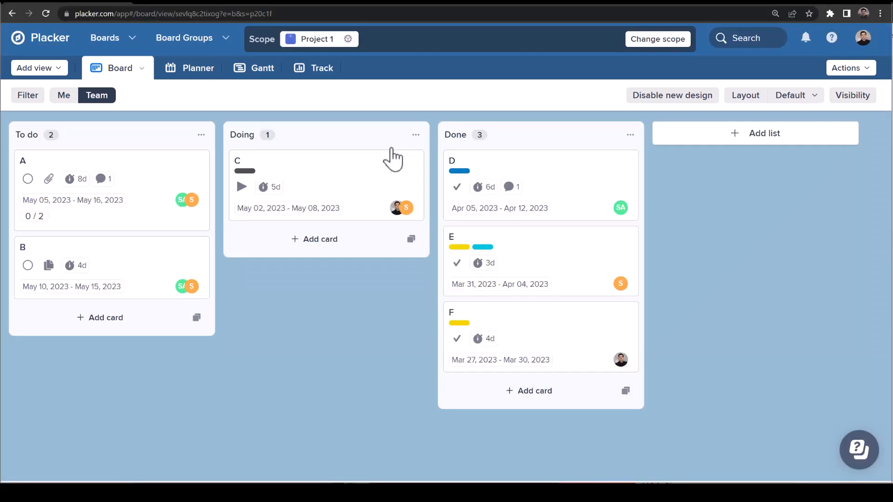
{"action": "mouse_move", "coordinate": [392, 148]}
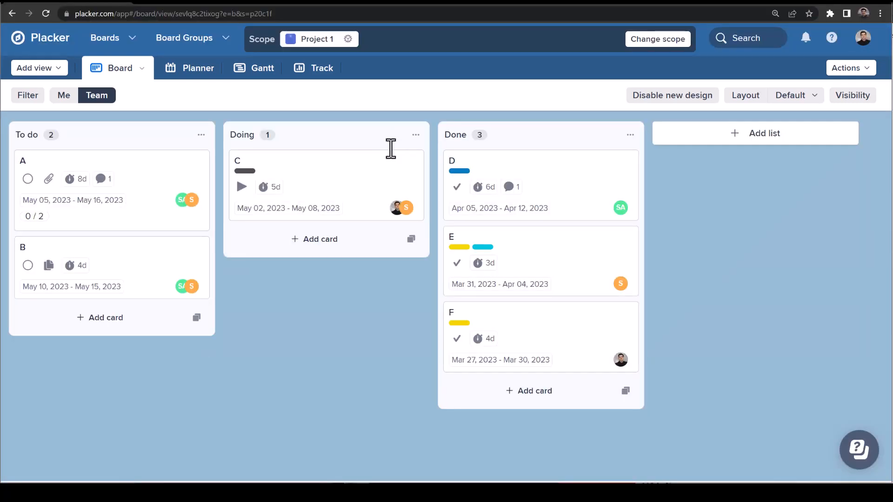
{"action": "mouse_move", "coordinate": [787, 105]}
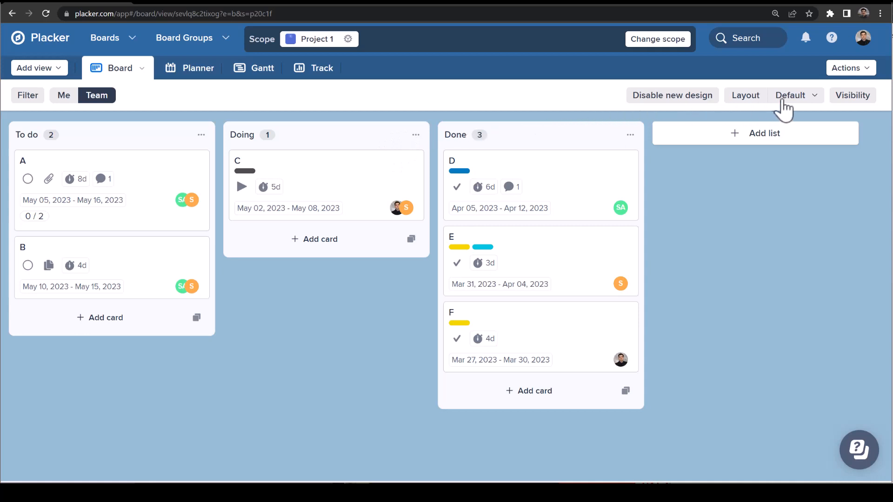
Try the weekly planner and swimlane layouts for Project 1, grouping cards by label and splitting the swimlanes.
{"action": "left_click", "coordinate": [791, 95]}
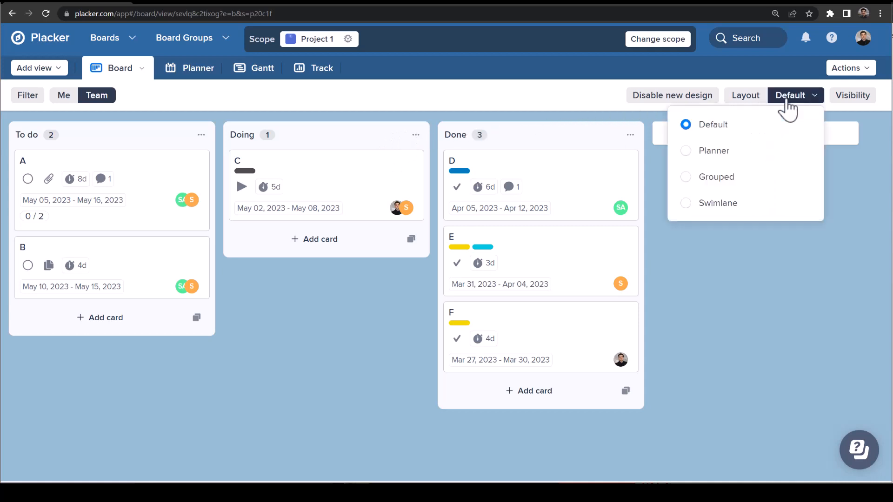
{"action": "left_click", "coordinate": [714, 150]}
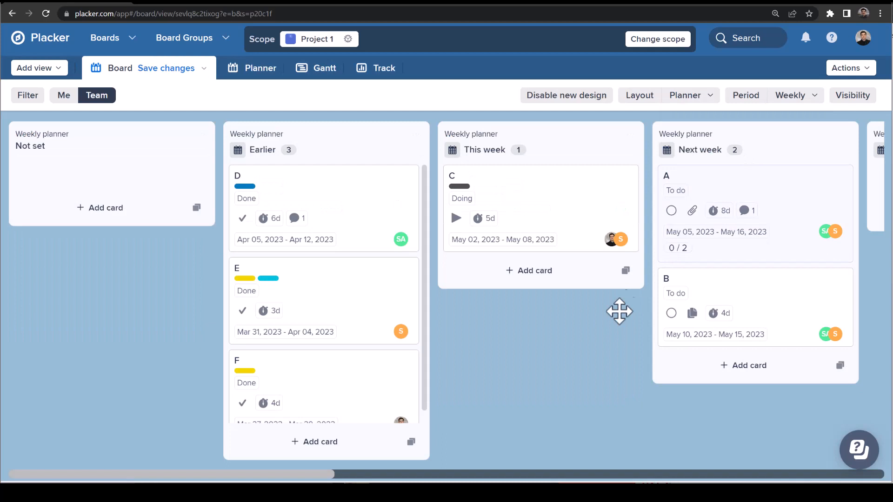
{"action": "scroll", "scroll_direction": "right", "scroll_amount": 3}
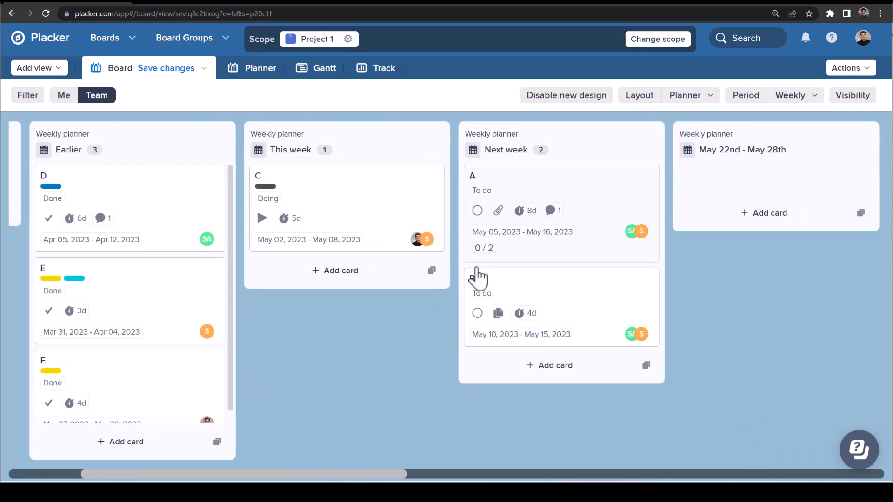
{"action": "left_click", "coordinate": [689, 94]}
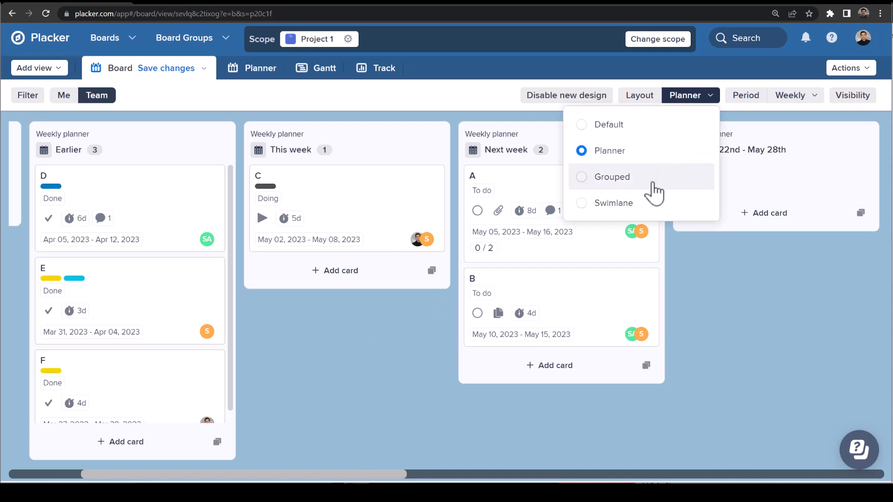
{"action": "left_click", "coordinate": [612, 177]}
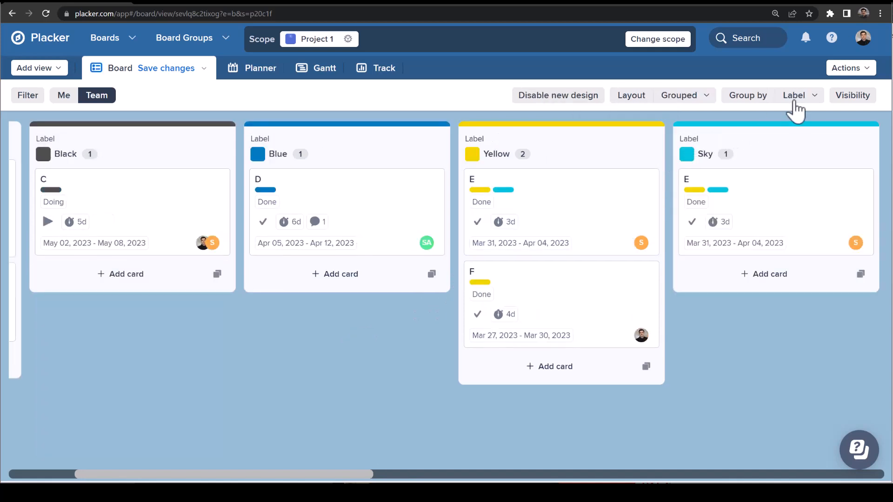
{"action": "left_click", "coordinate": [794, 95]}
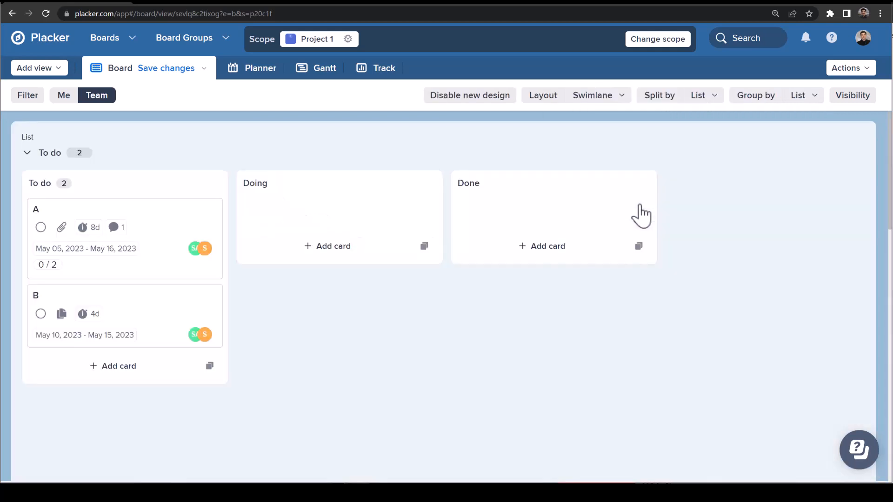
{"action": "left_click", "coordinate": [703, 95]}
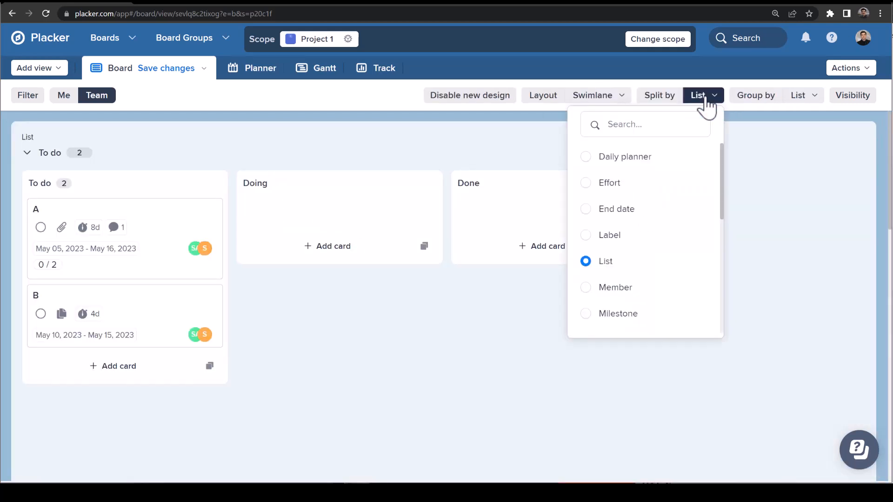
{"action": "left_click", "coordinate": [610, 234]}
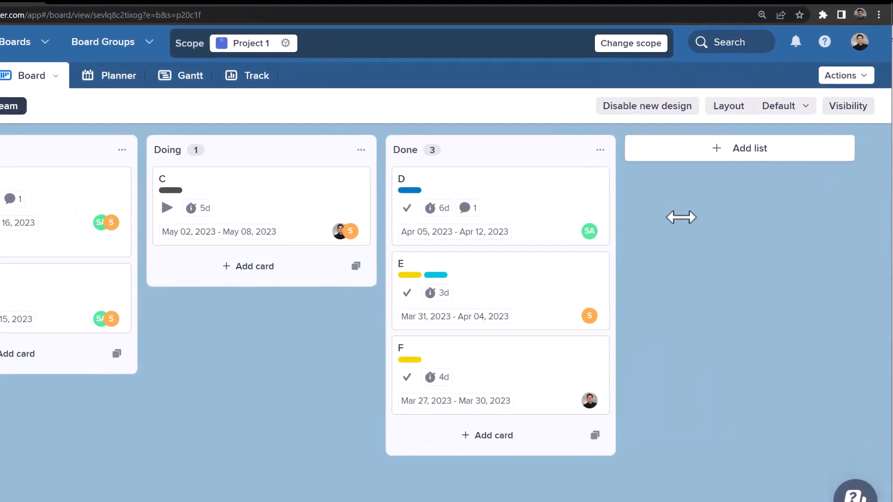
Switch off Duration in the card attributes visibility so cards no longer show it.
{"action": "left_click", "coordinate": [849, 106]}
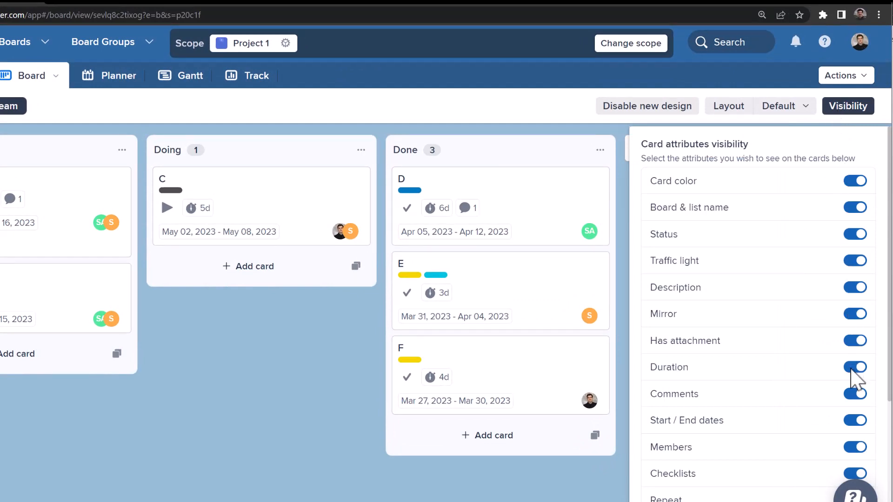
{"action": "left_click", "coordinate": [854, 367]}
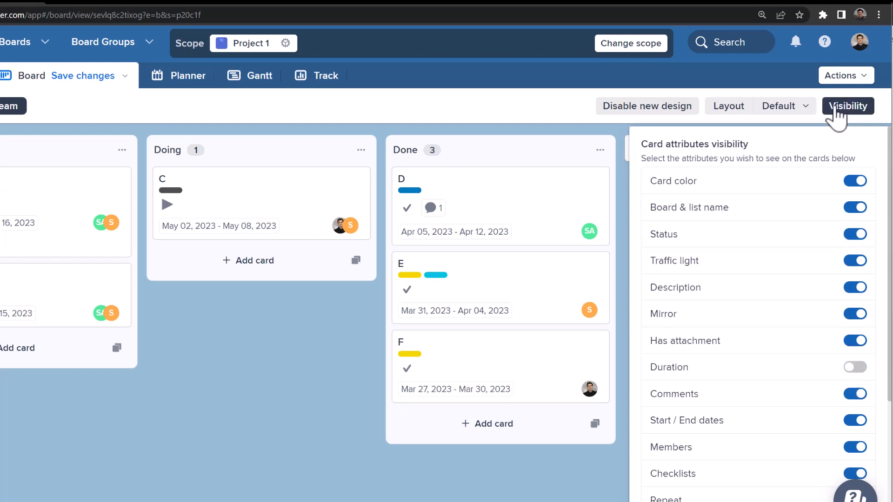
{"action": "mouse_move", "coordinate": [434, 180]}
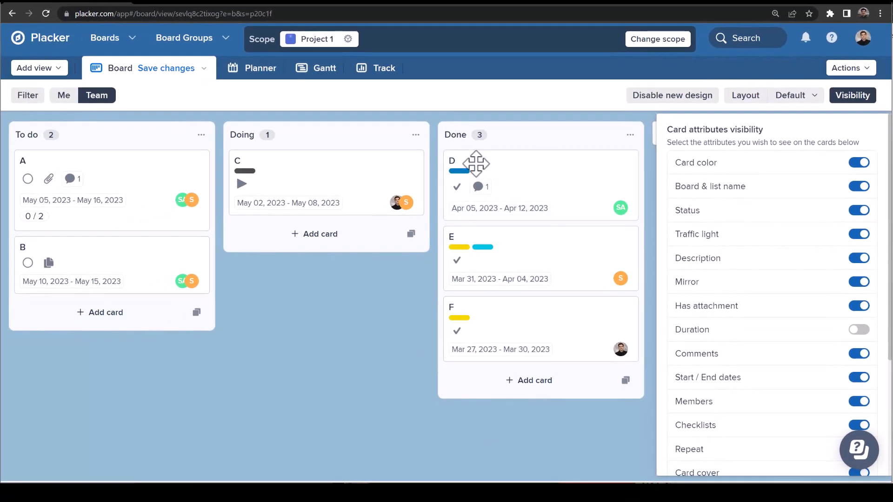
Apply the Me filter, save the board view changes, and bring up the Project 1 board settings.
{"action": "left_click", "coordinate": [73, 95]}
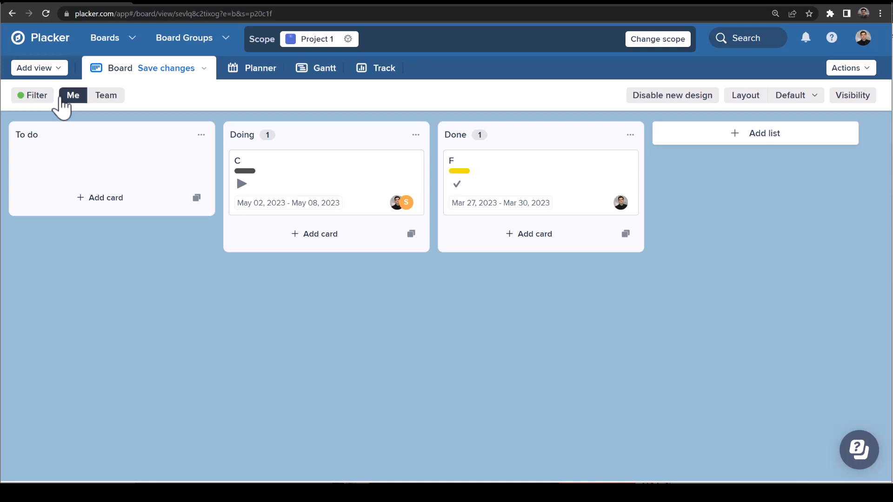
{"action": "left_click", "coordinate": [166, 68]}
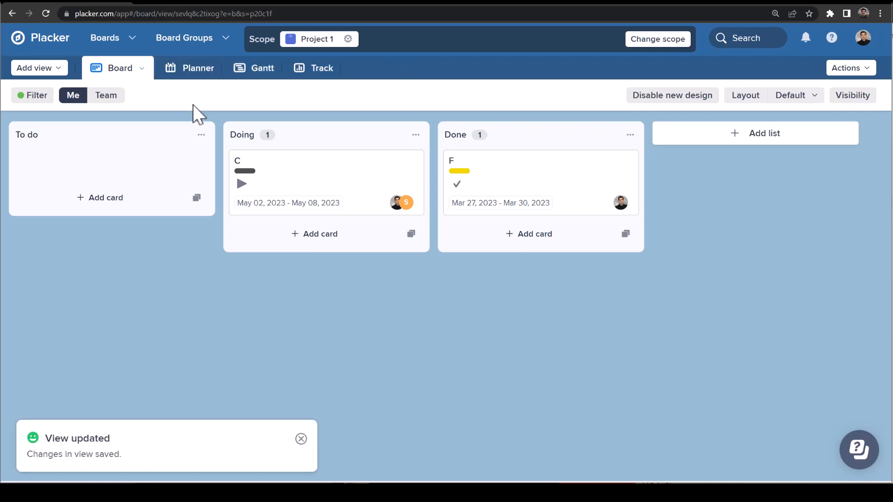
{"action": "left_click", "coordinate": [300, 438]}
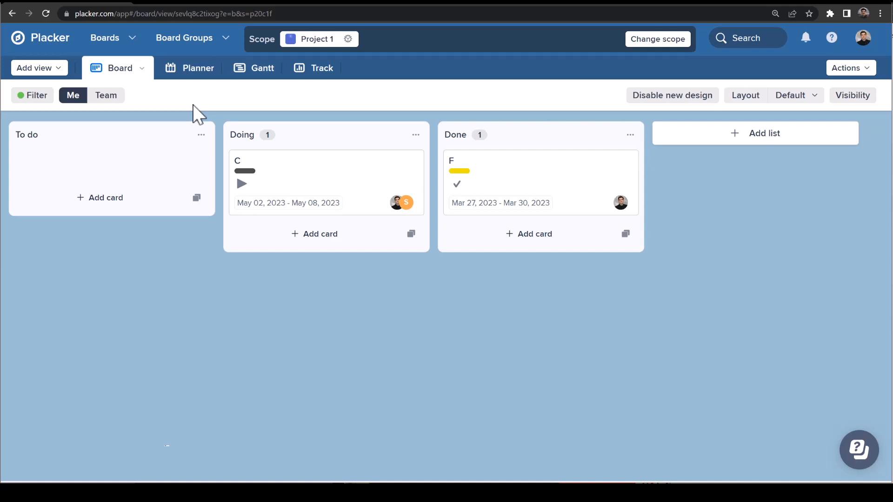
{"action": "mouse_move", "coordinate": [200, 110]}
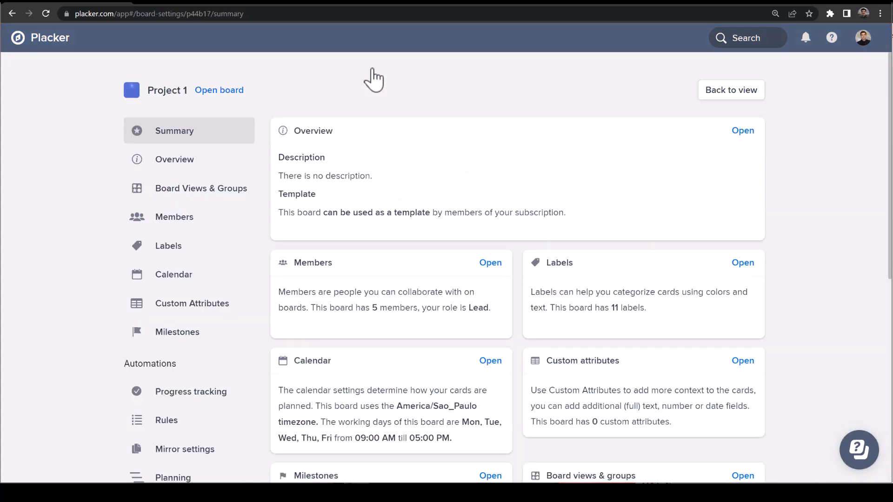
In Overview set the Project 1 board colour to green, save it, and return to the board.
{"action": "left_click", "coordinate": [174, 159]}
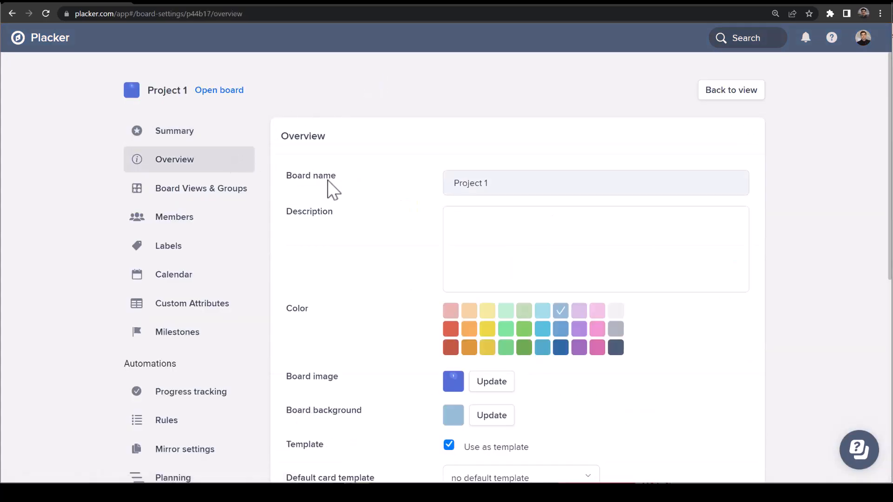
{"action": "scroll", "scroll_direction": "down", "scroll_amount": 3}
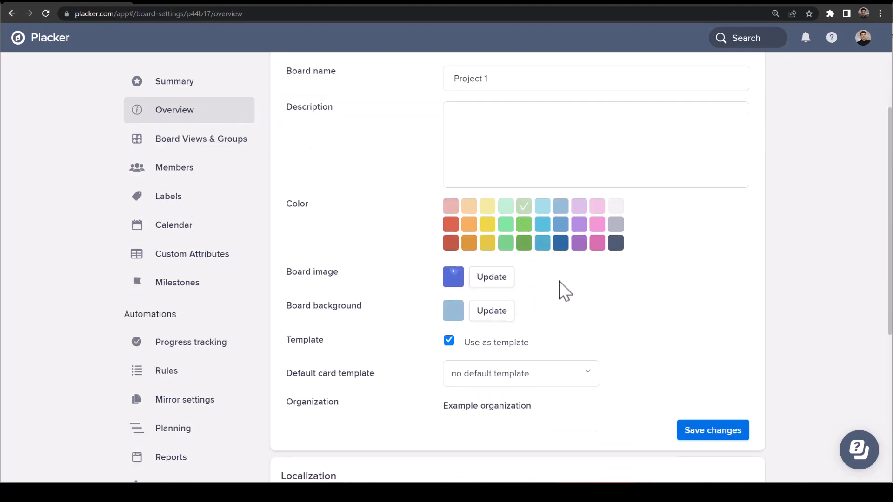
{"action": "left_click", "coordinate": [713, 430]}
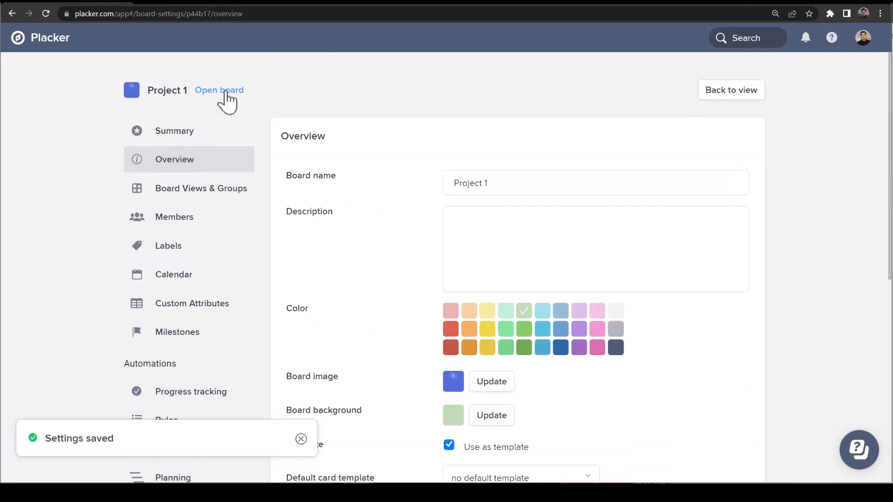
{"action": "left_click", "coordinate": [219, 90]}
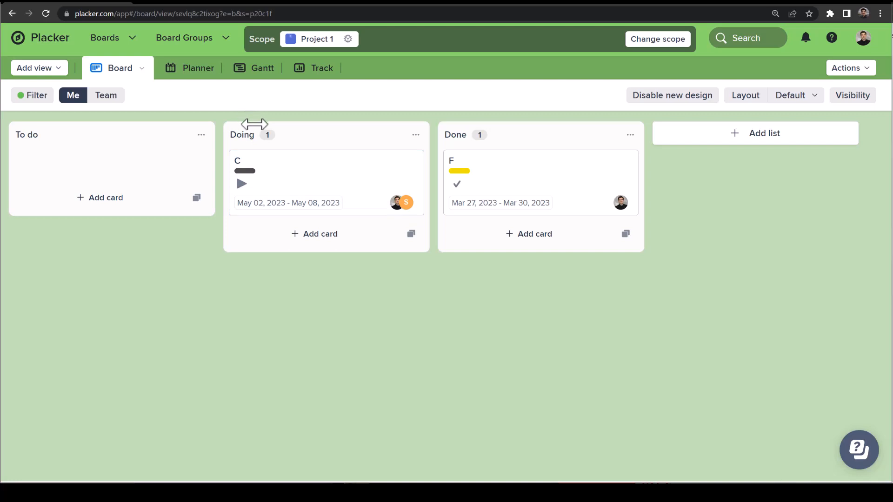
{"action": "mouse_move", "coordinate": [811, 429]}
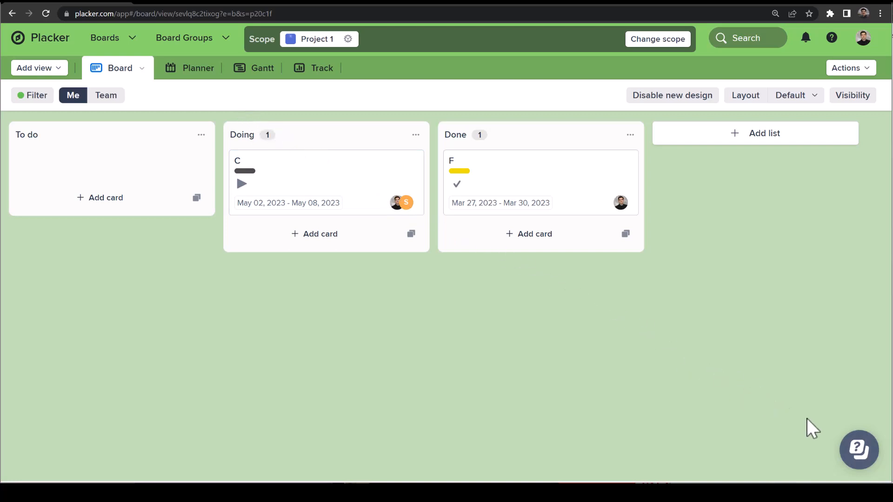
Start a support chat from the help bubble over the green Project 1 board.
{"action": "left_click", "coordinate": [859, 449]}
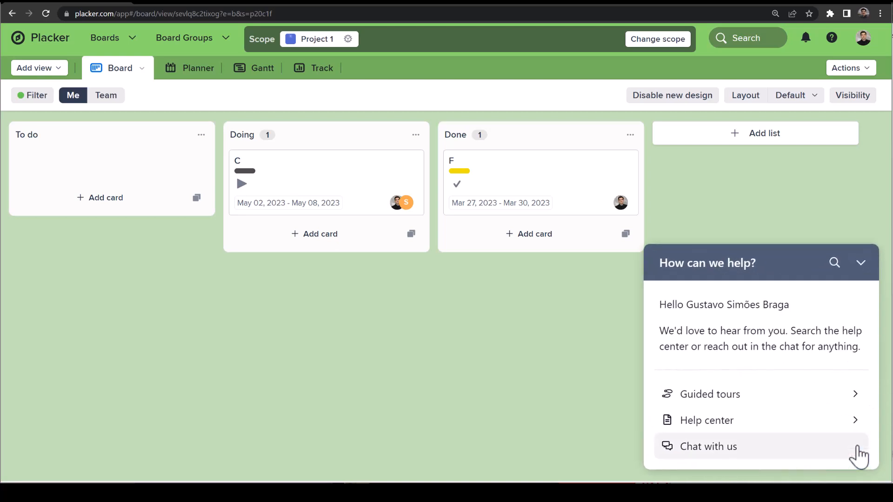
{"action": "left_click", "coordinate": [709, 446]}
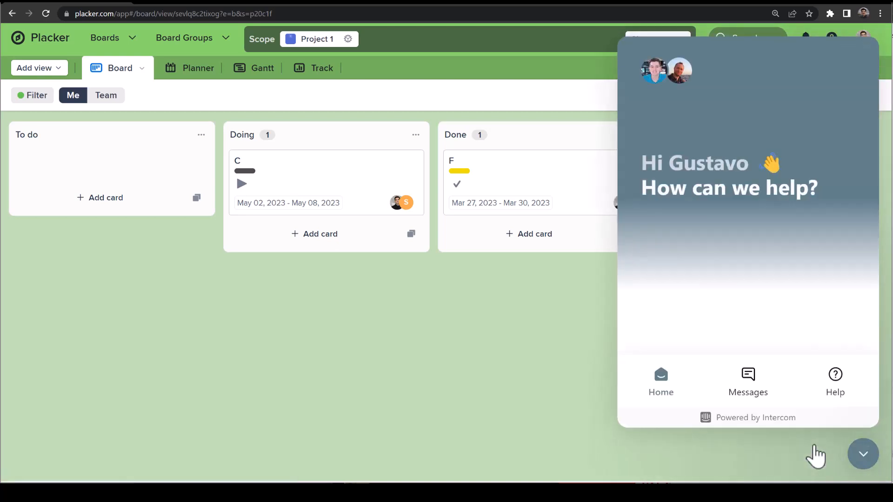